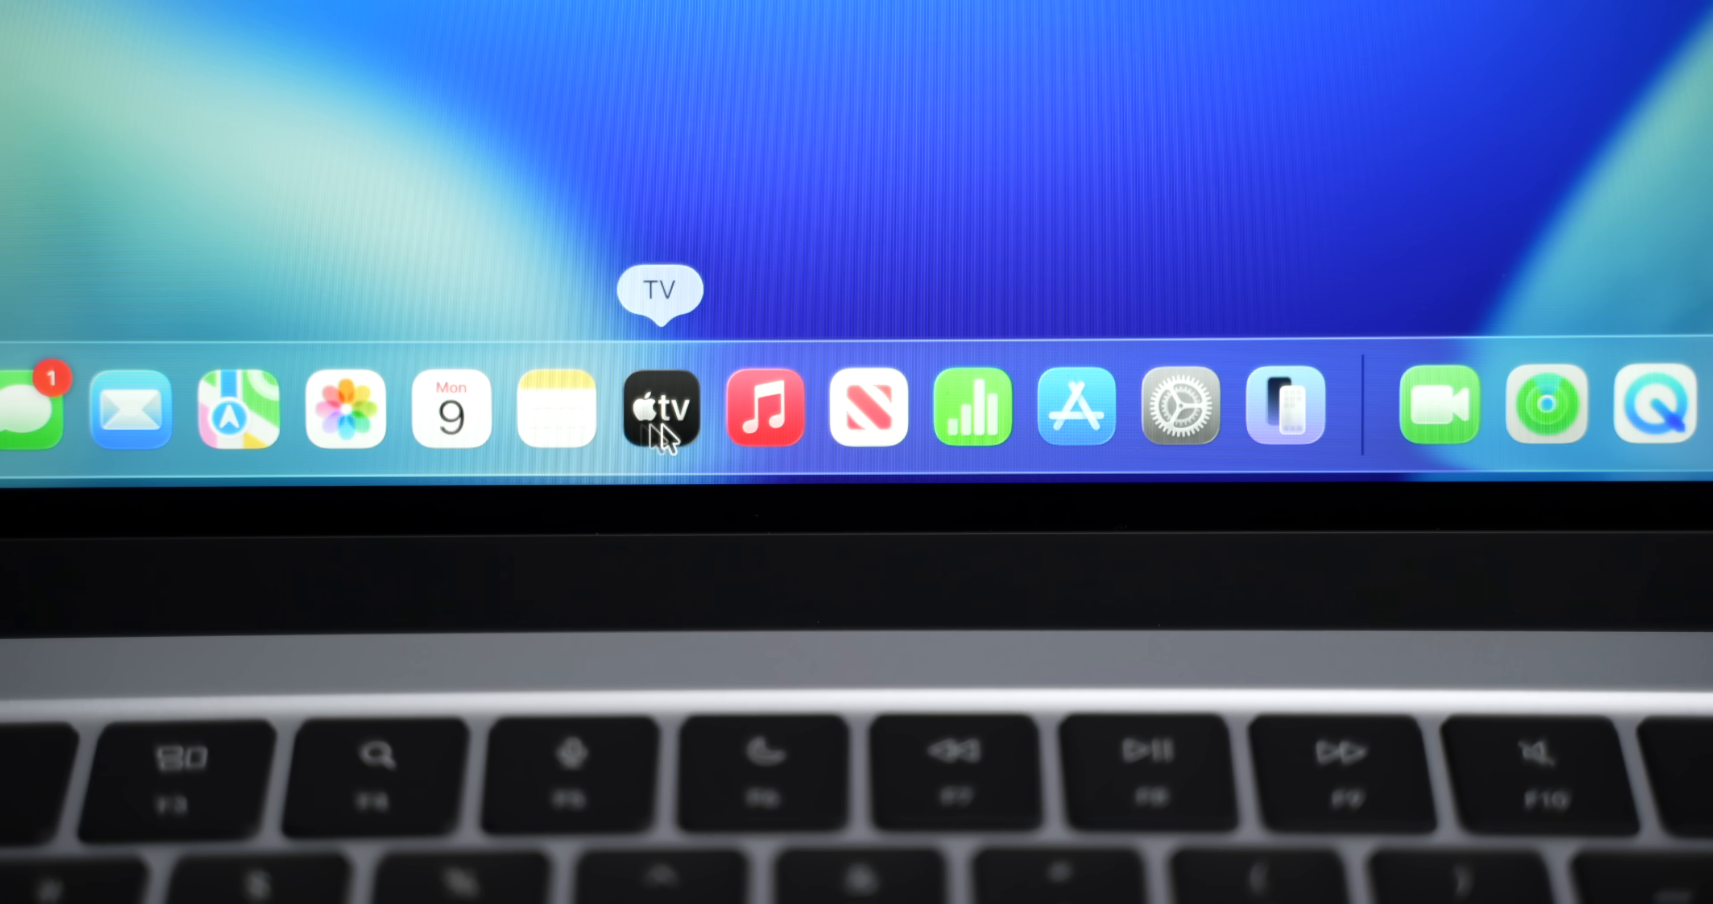
mouse_move(1137, 430)
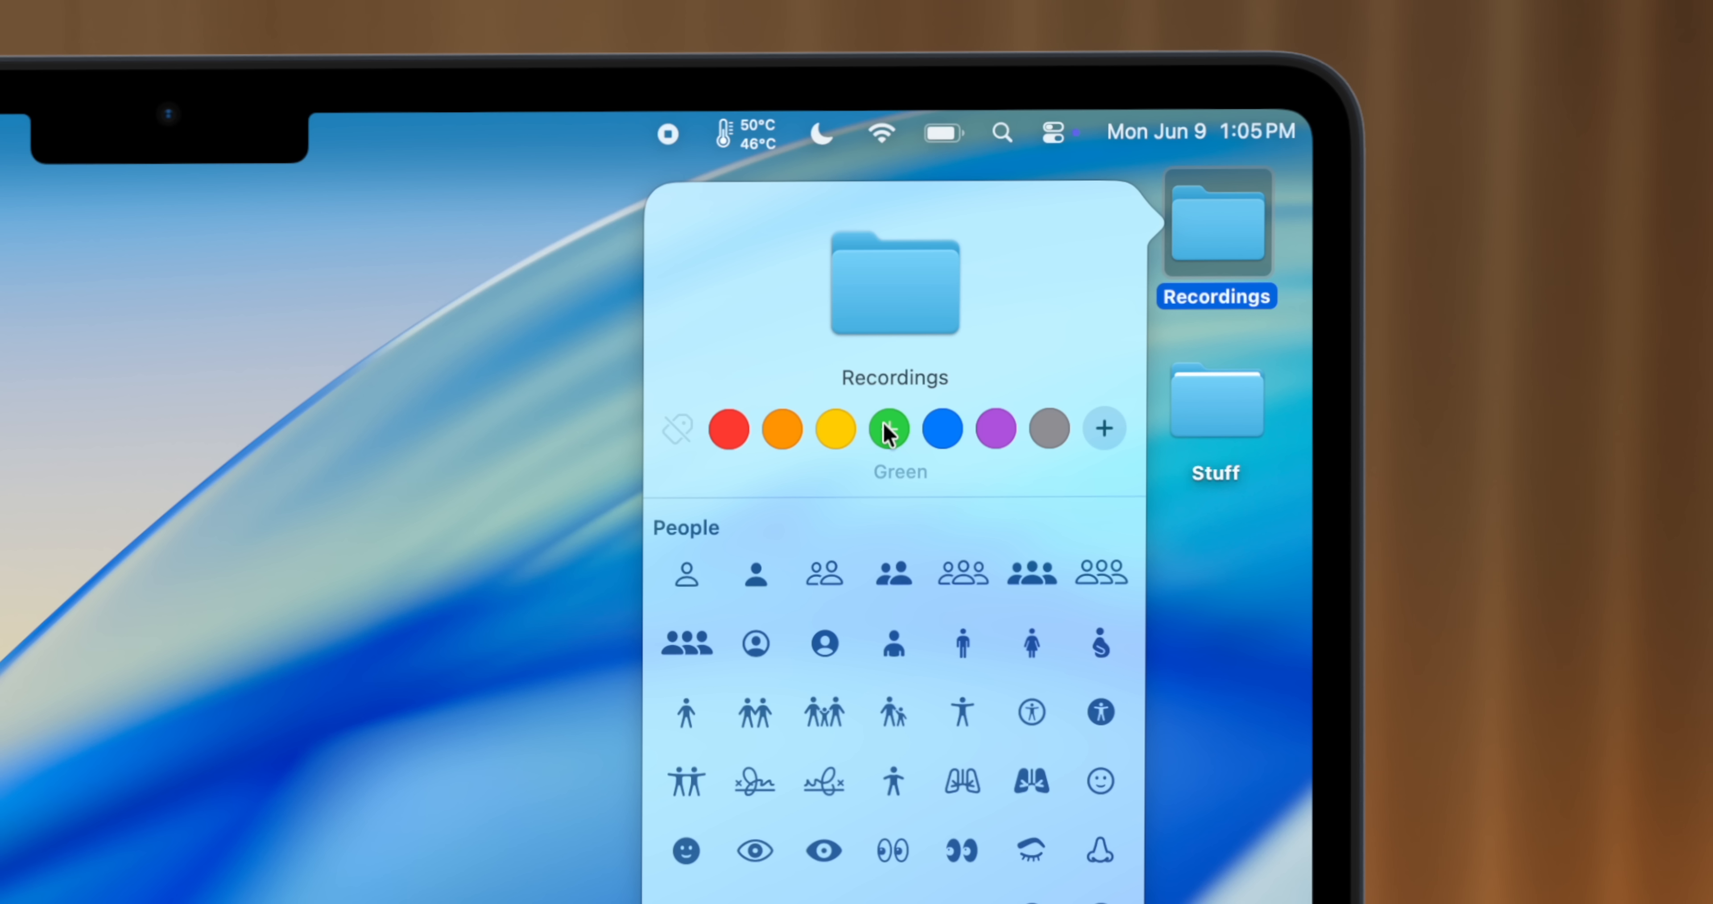
Choose the Green colour swatch for the Recordings desktop folder.
left_click(889, 429)
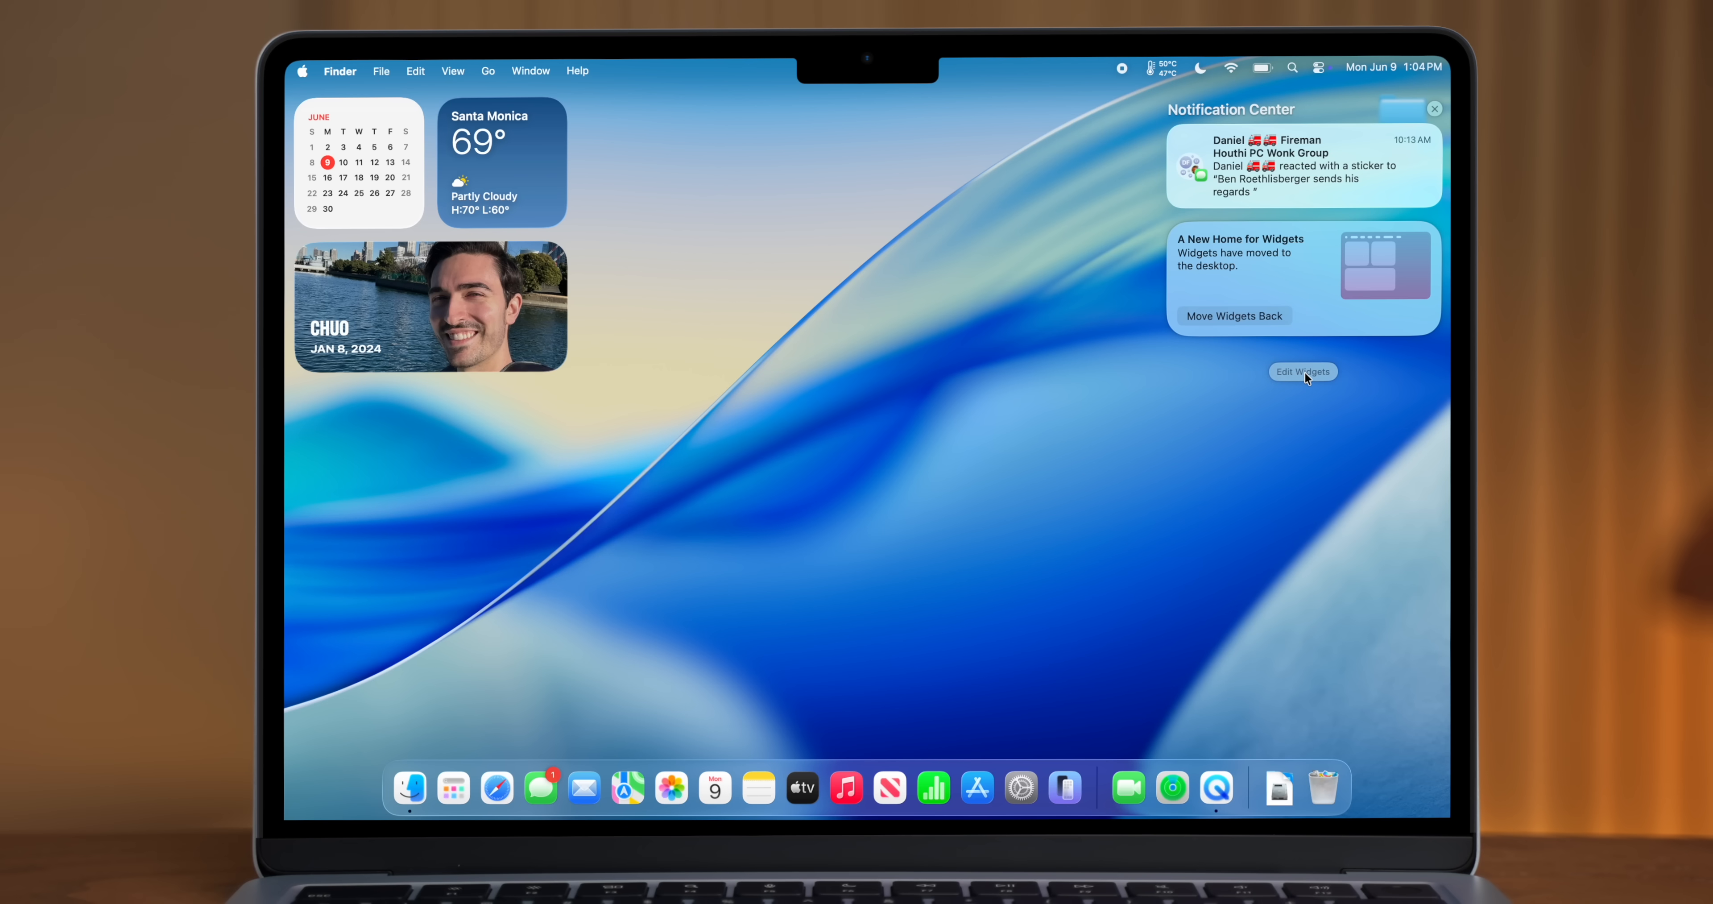
Browse Music's Radio page past Hosted By Artists down to Our Radio Hosts.
left_click(1303, 372)
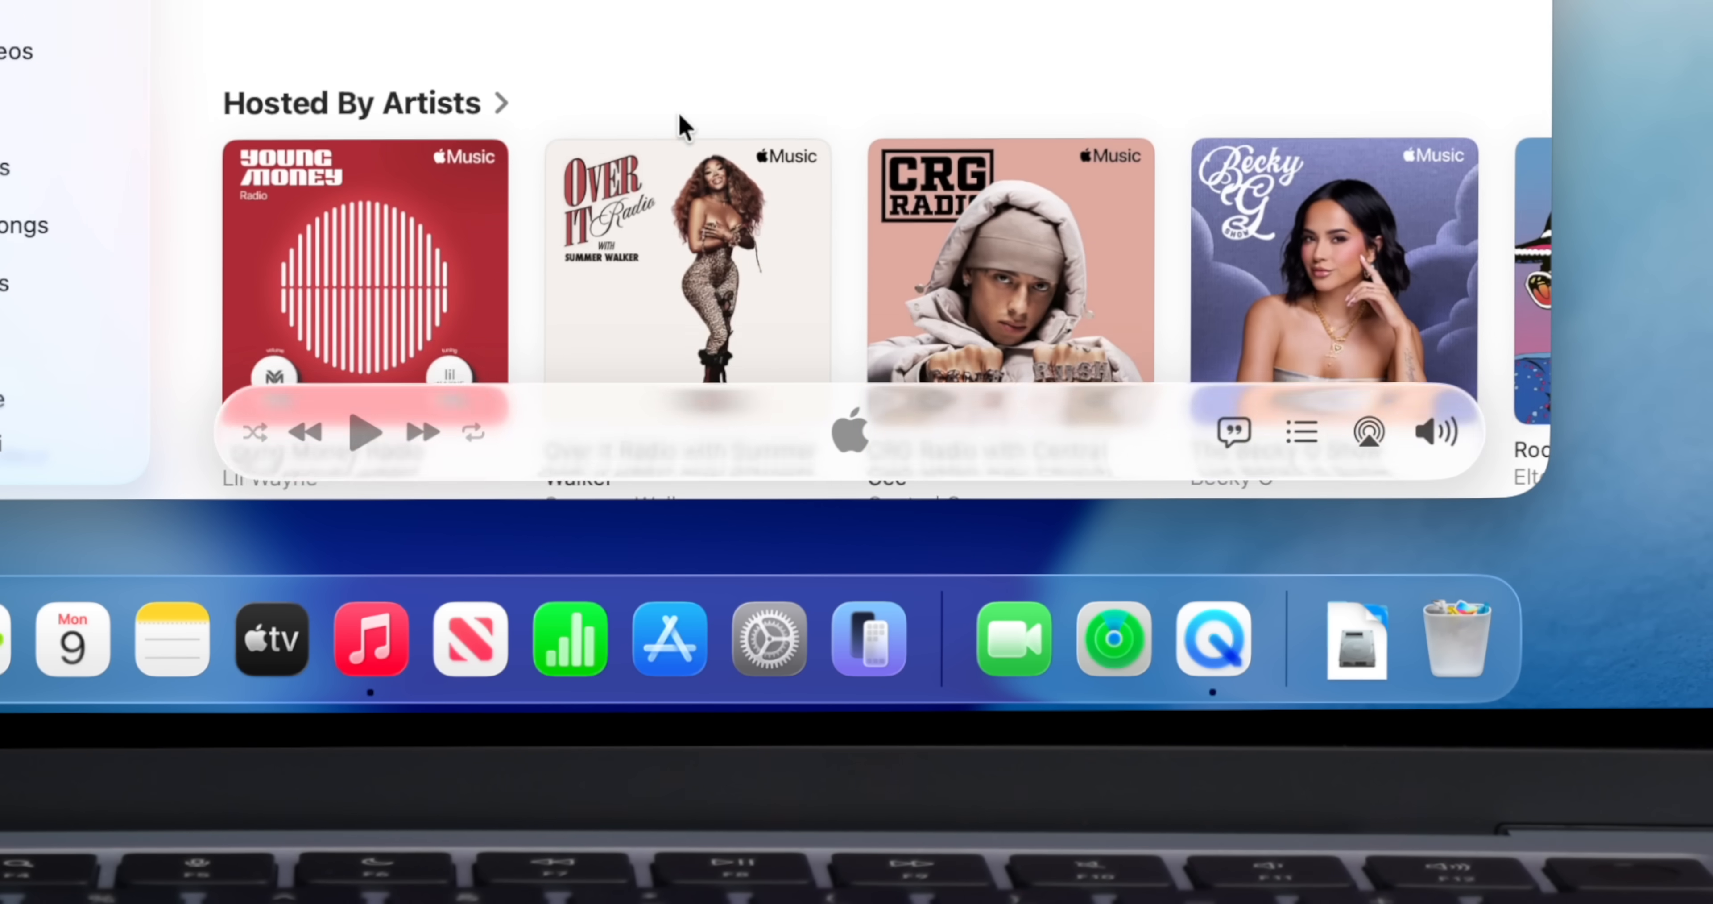
scroll("down", 3)
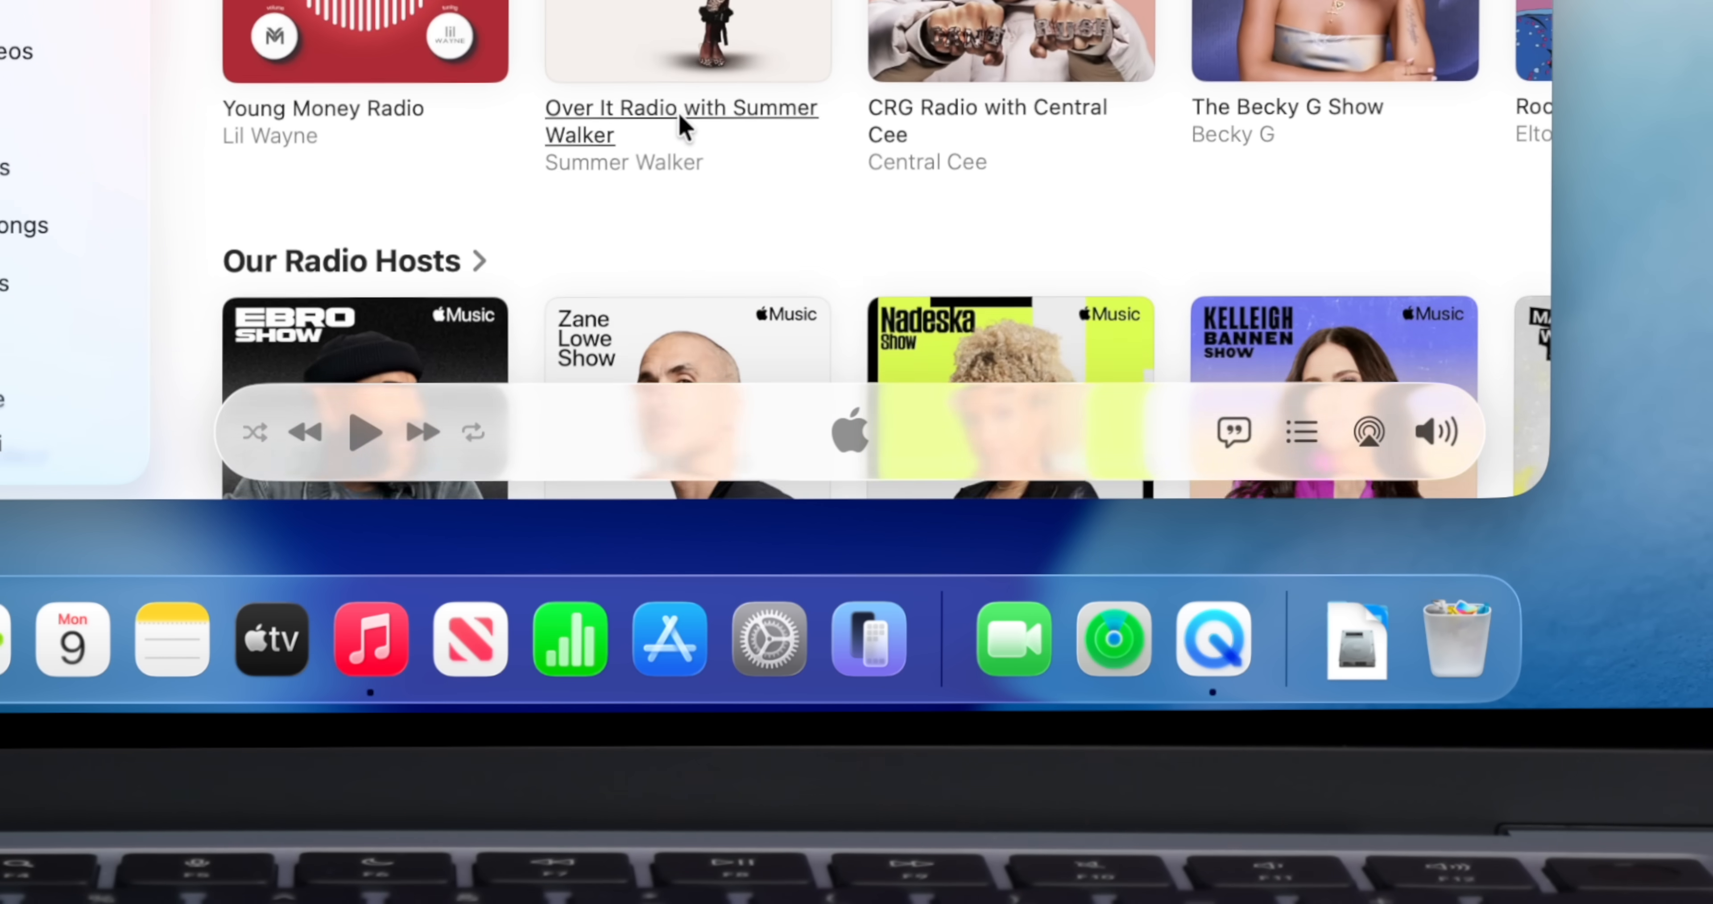
scroll("down", 3)
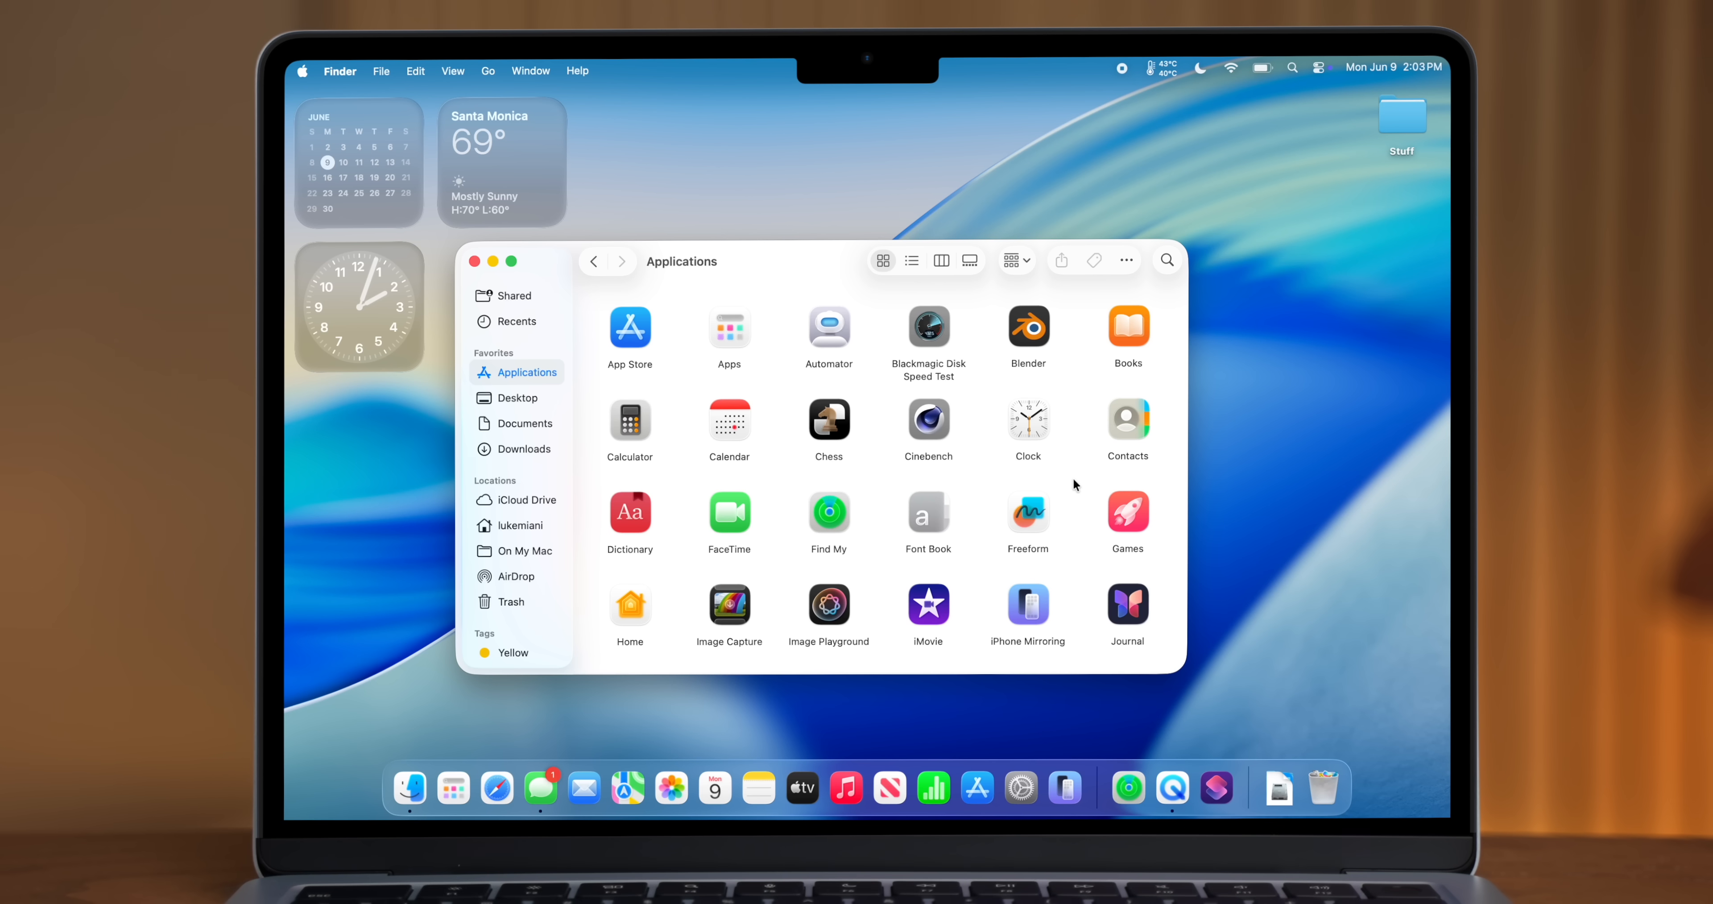
scroll("down", 3)
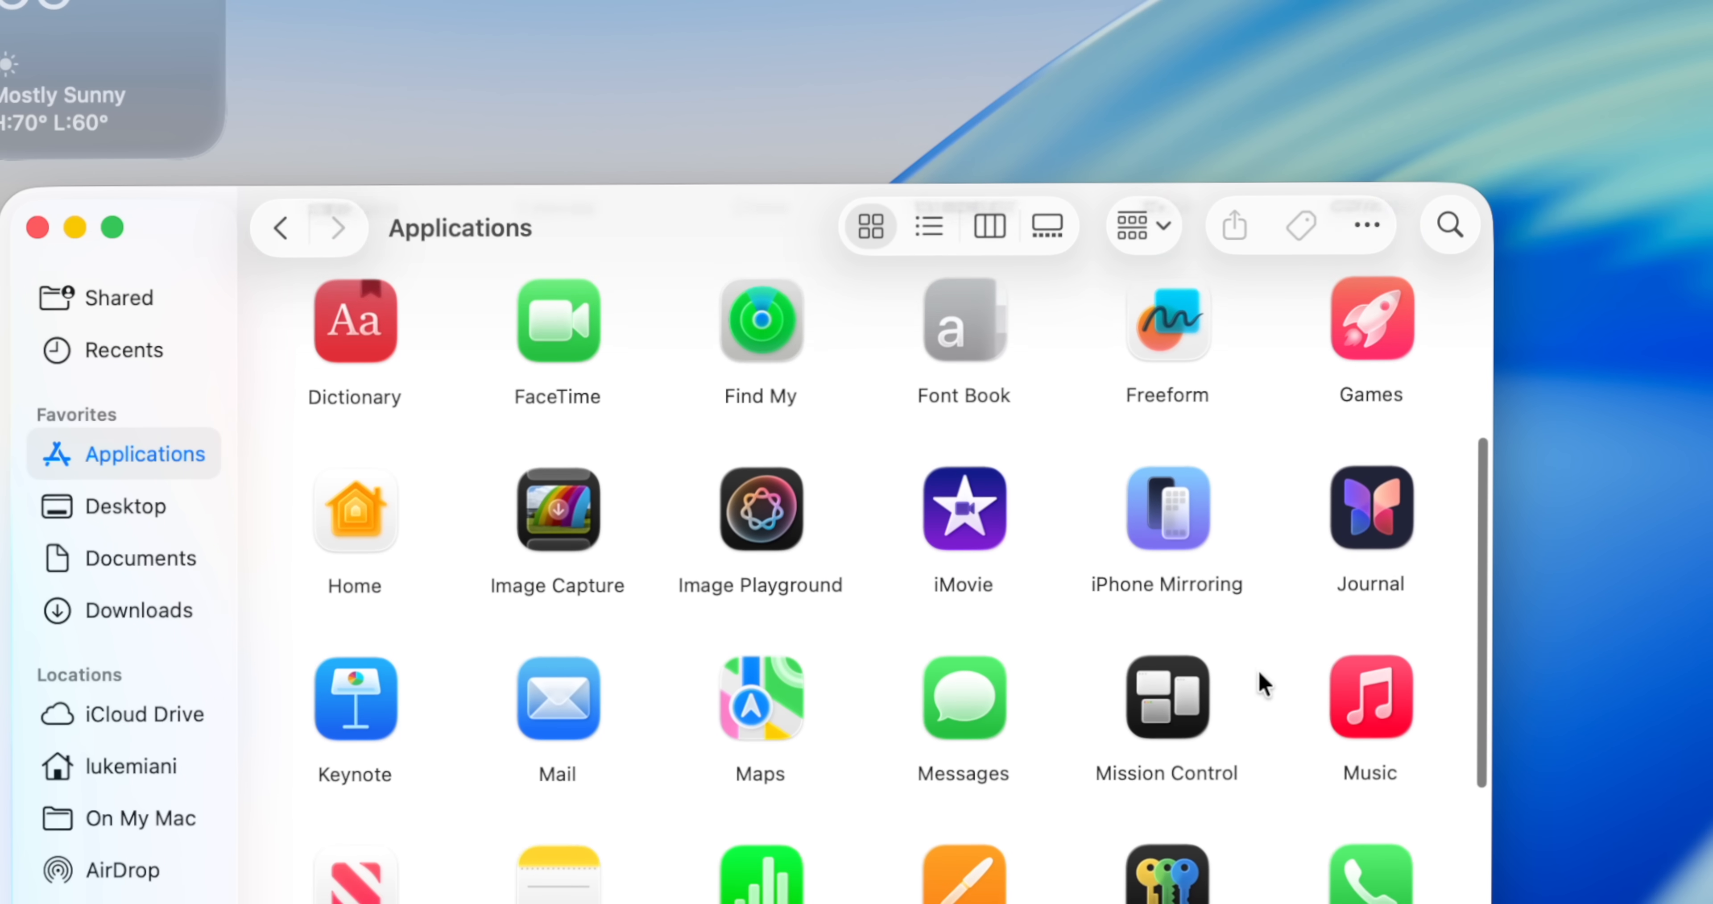
scroll("down", 3)
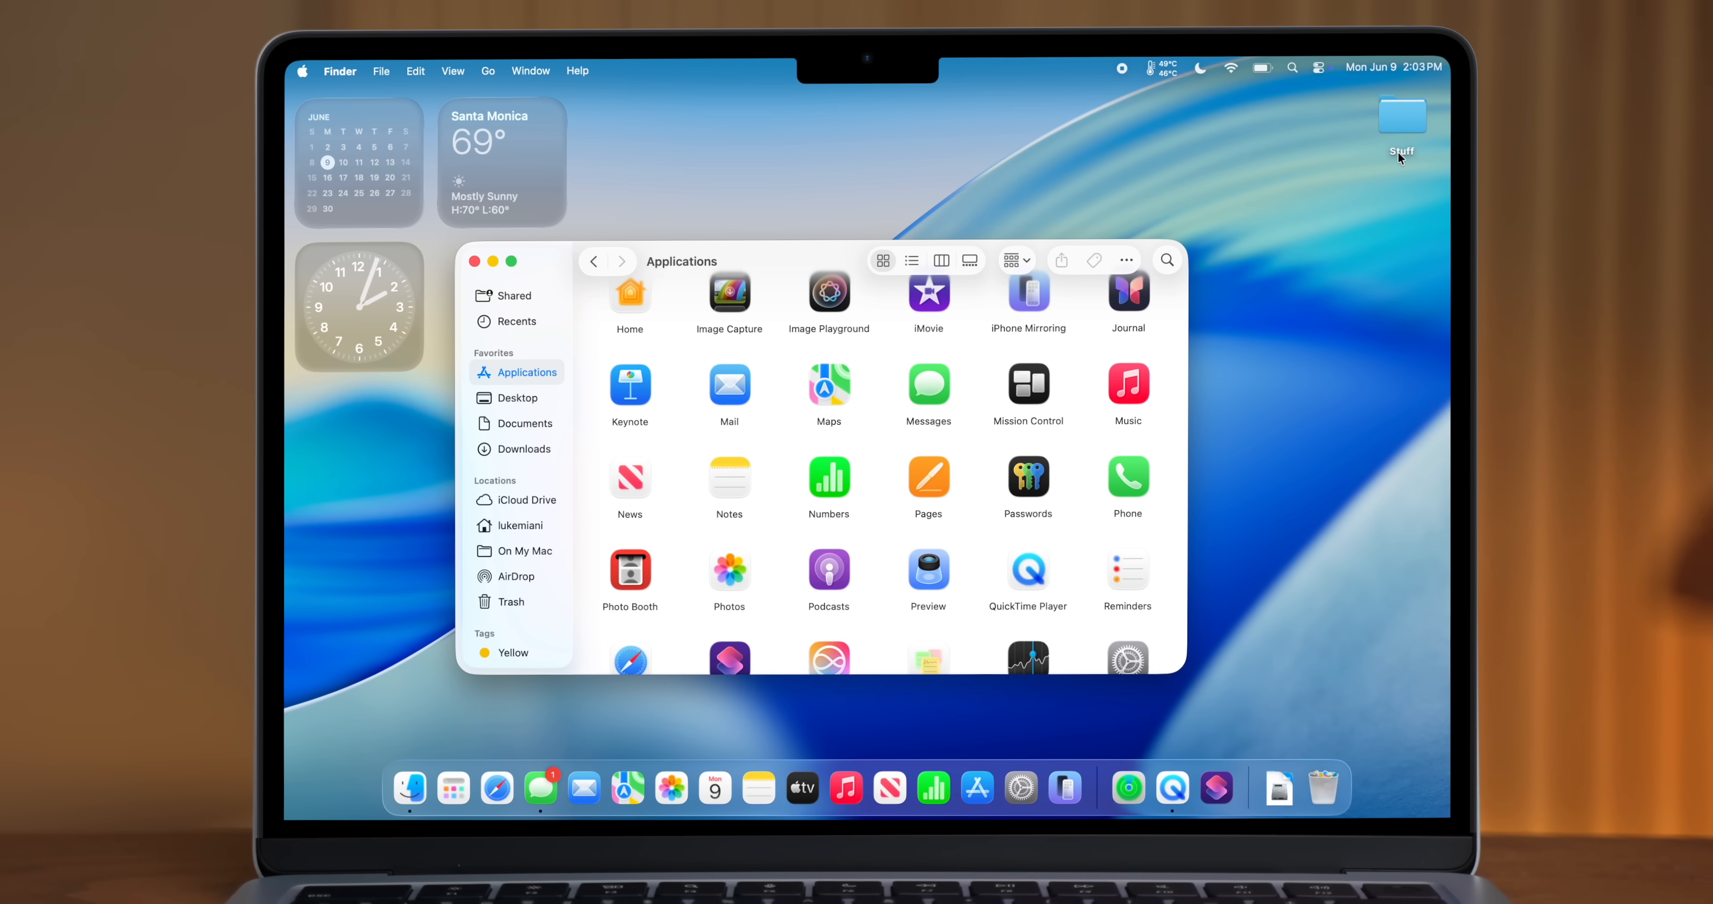
double_click(1403, 114)
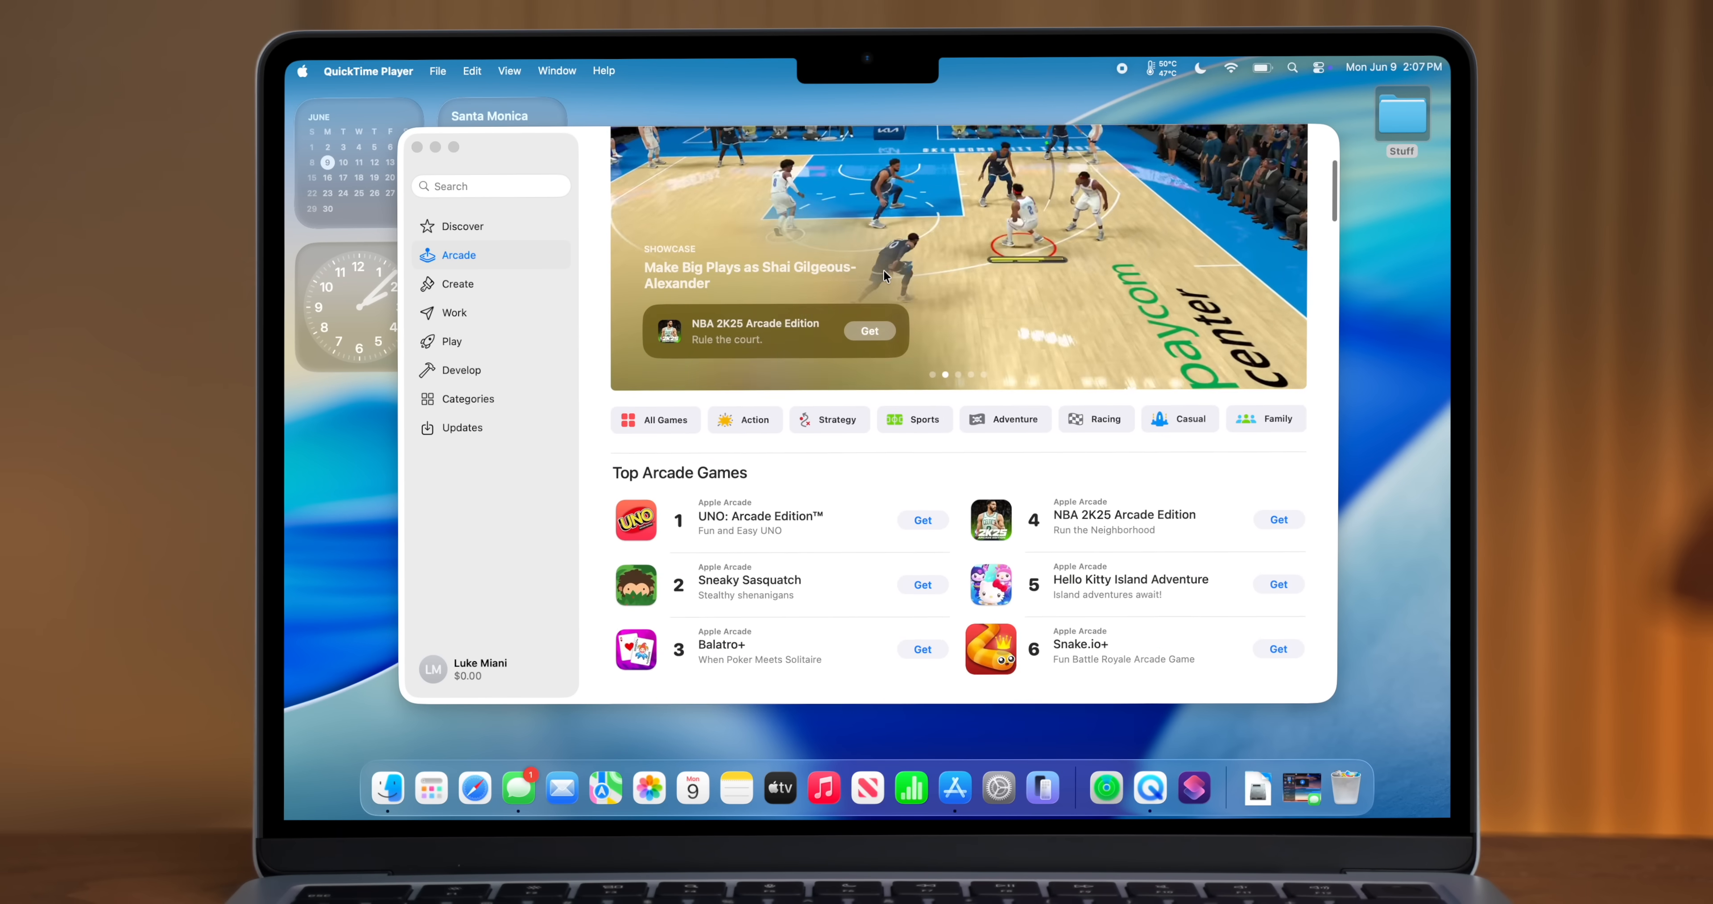
Scroll the Arcade page past Top Arcade Games down to Great With Controllers.
scroll("down", 3)
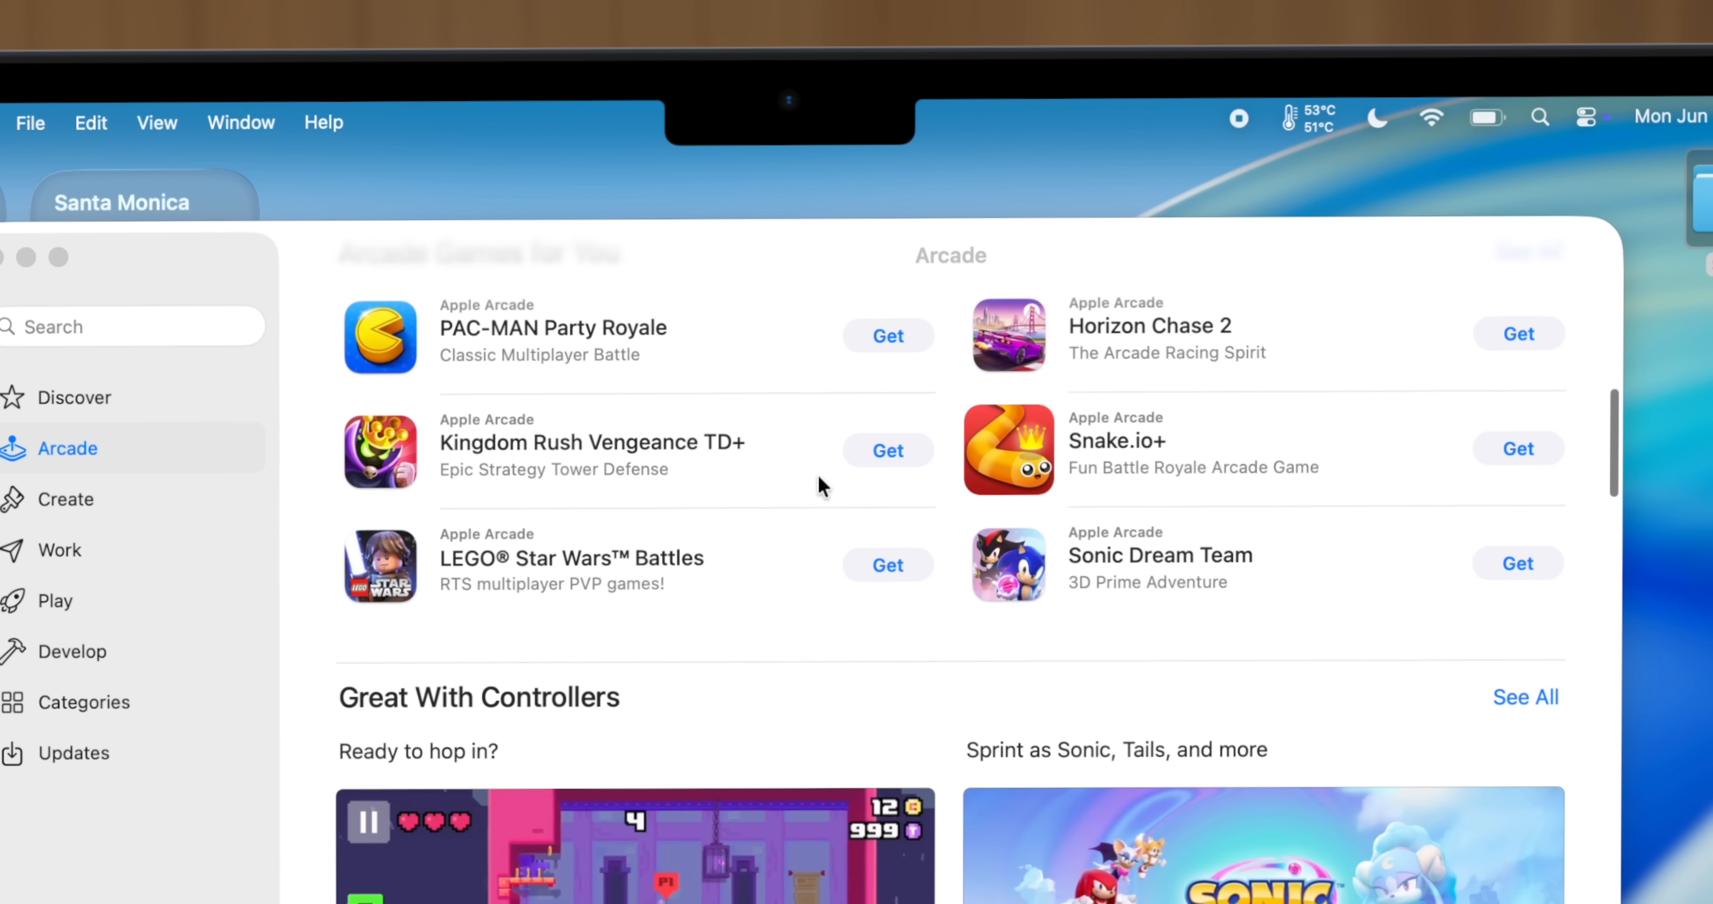
scroll("down", 3)
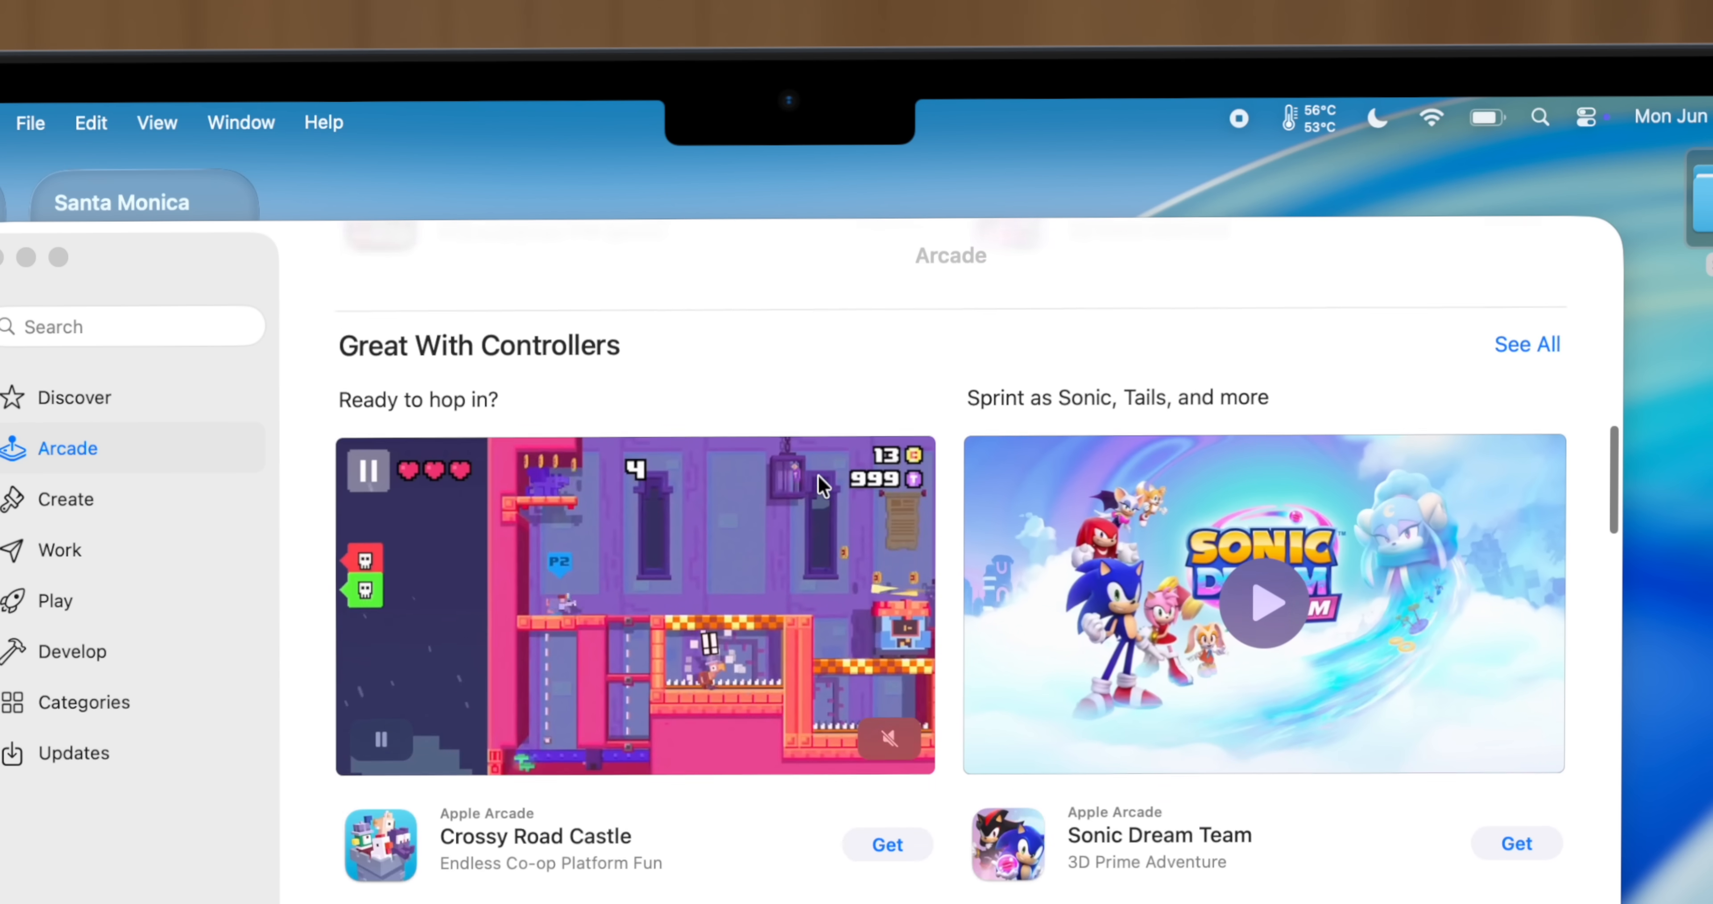
scroll("down", 3)
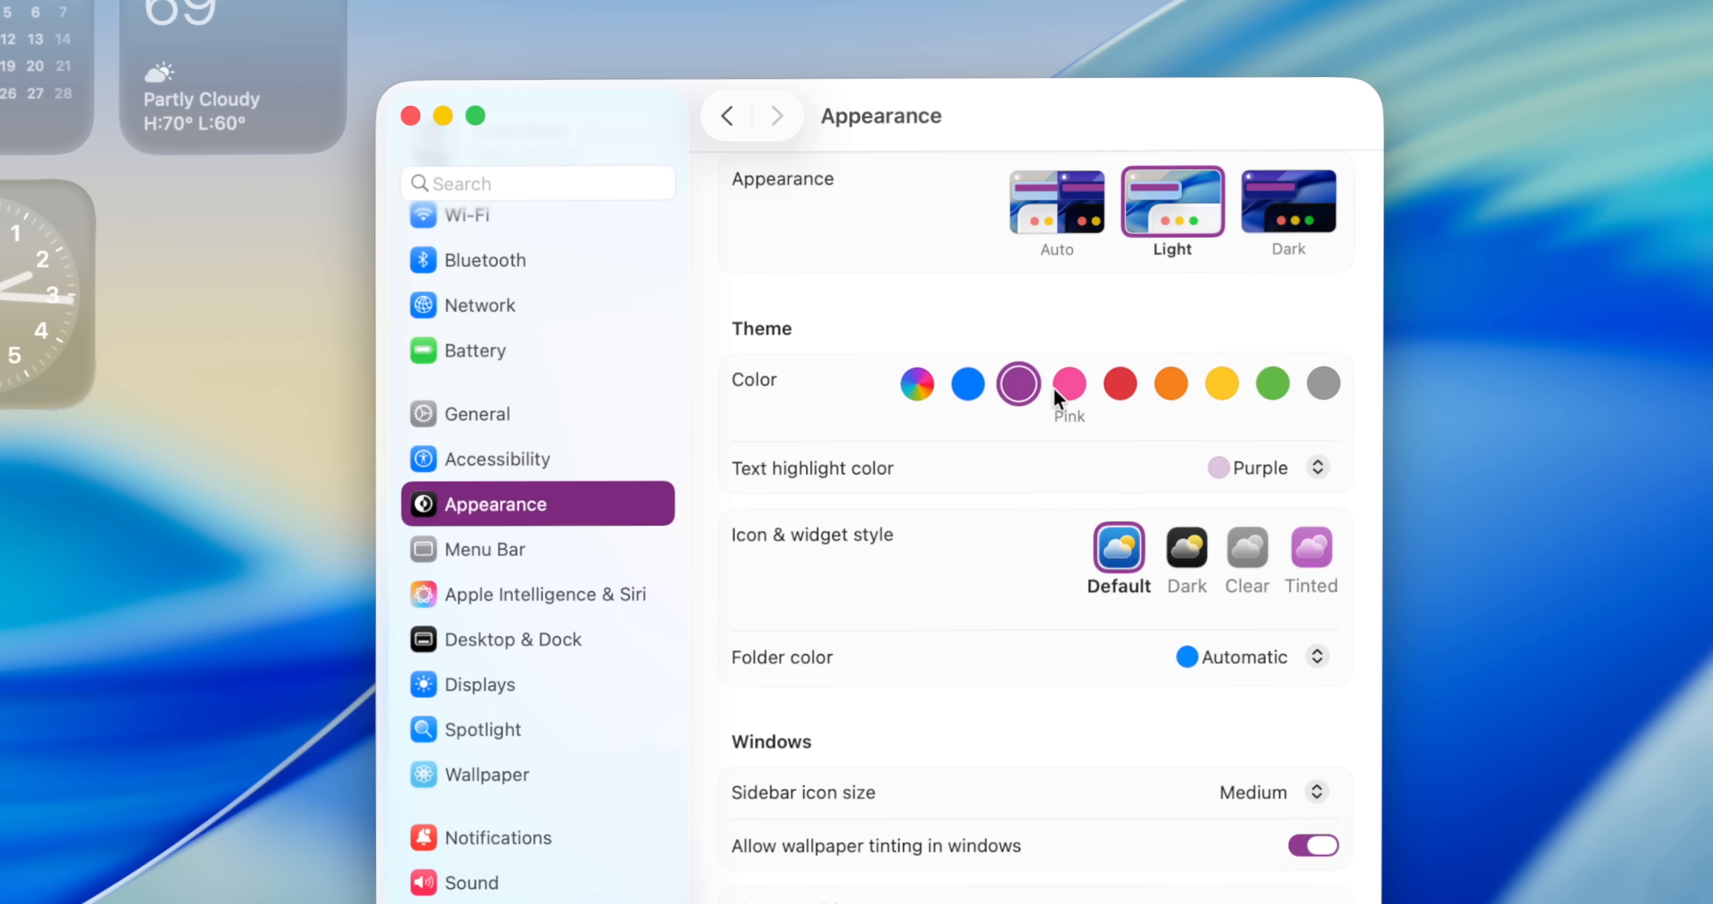
Set the accent colour to multicolour and the icon & widget style to Tinted.
left_click(1121, 384)
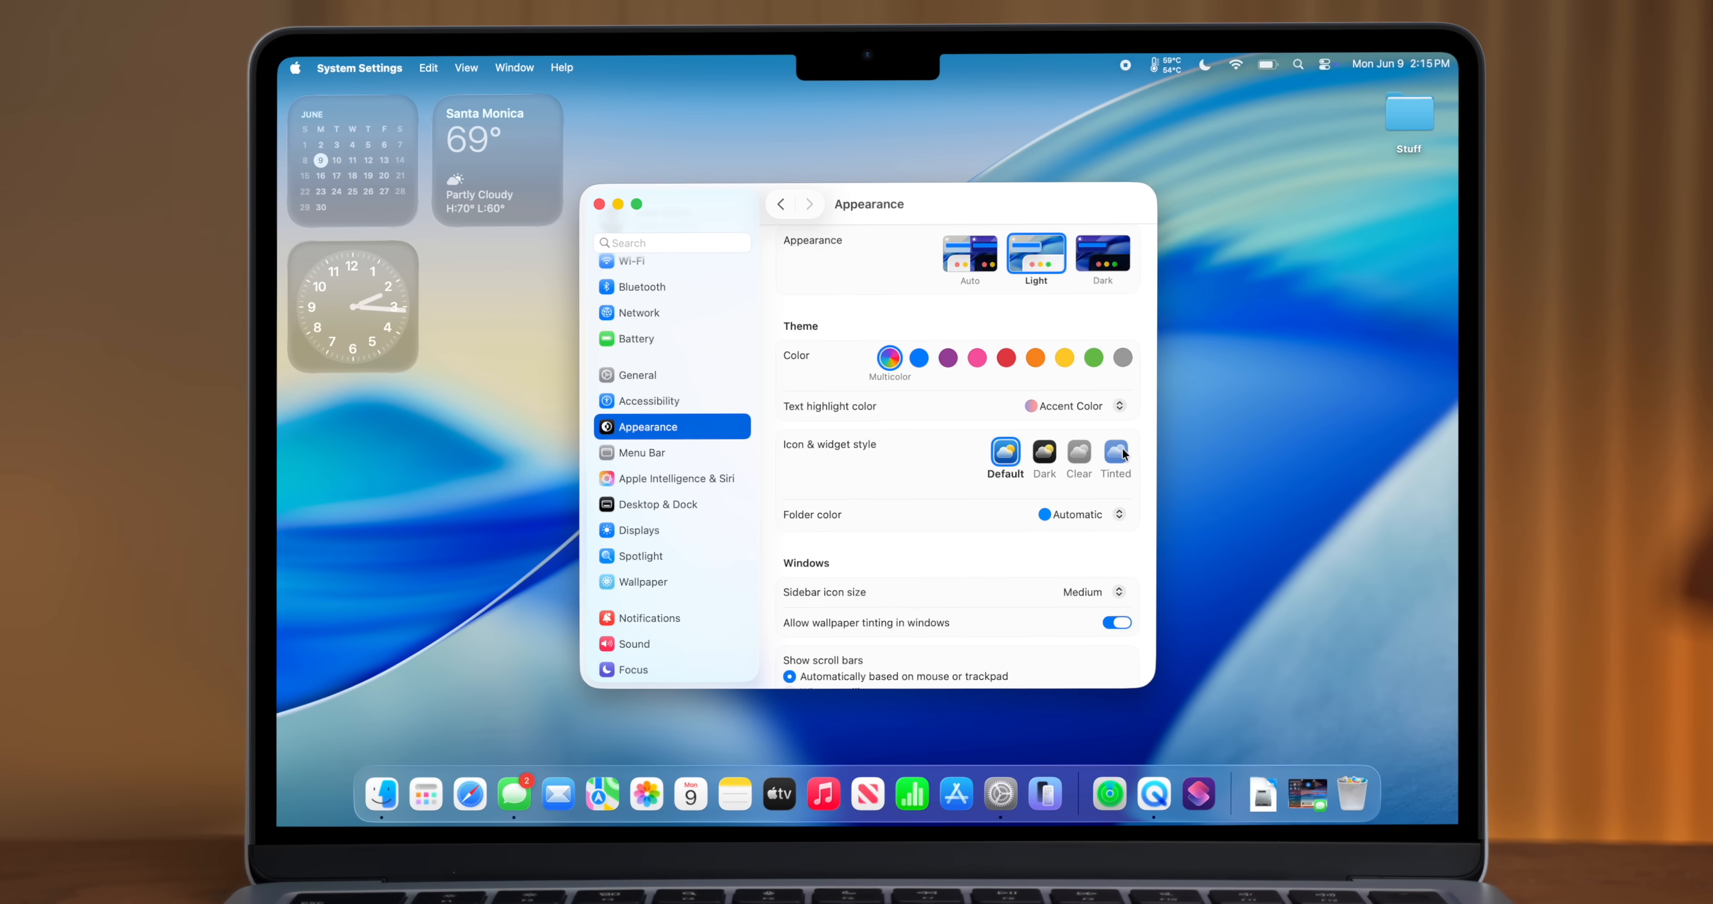
left_click(1116, 453)
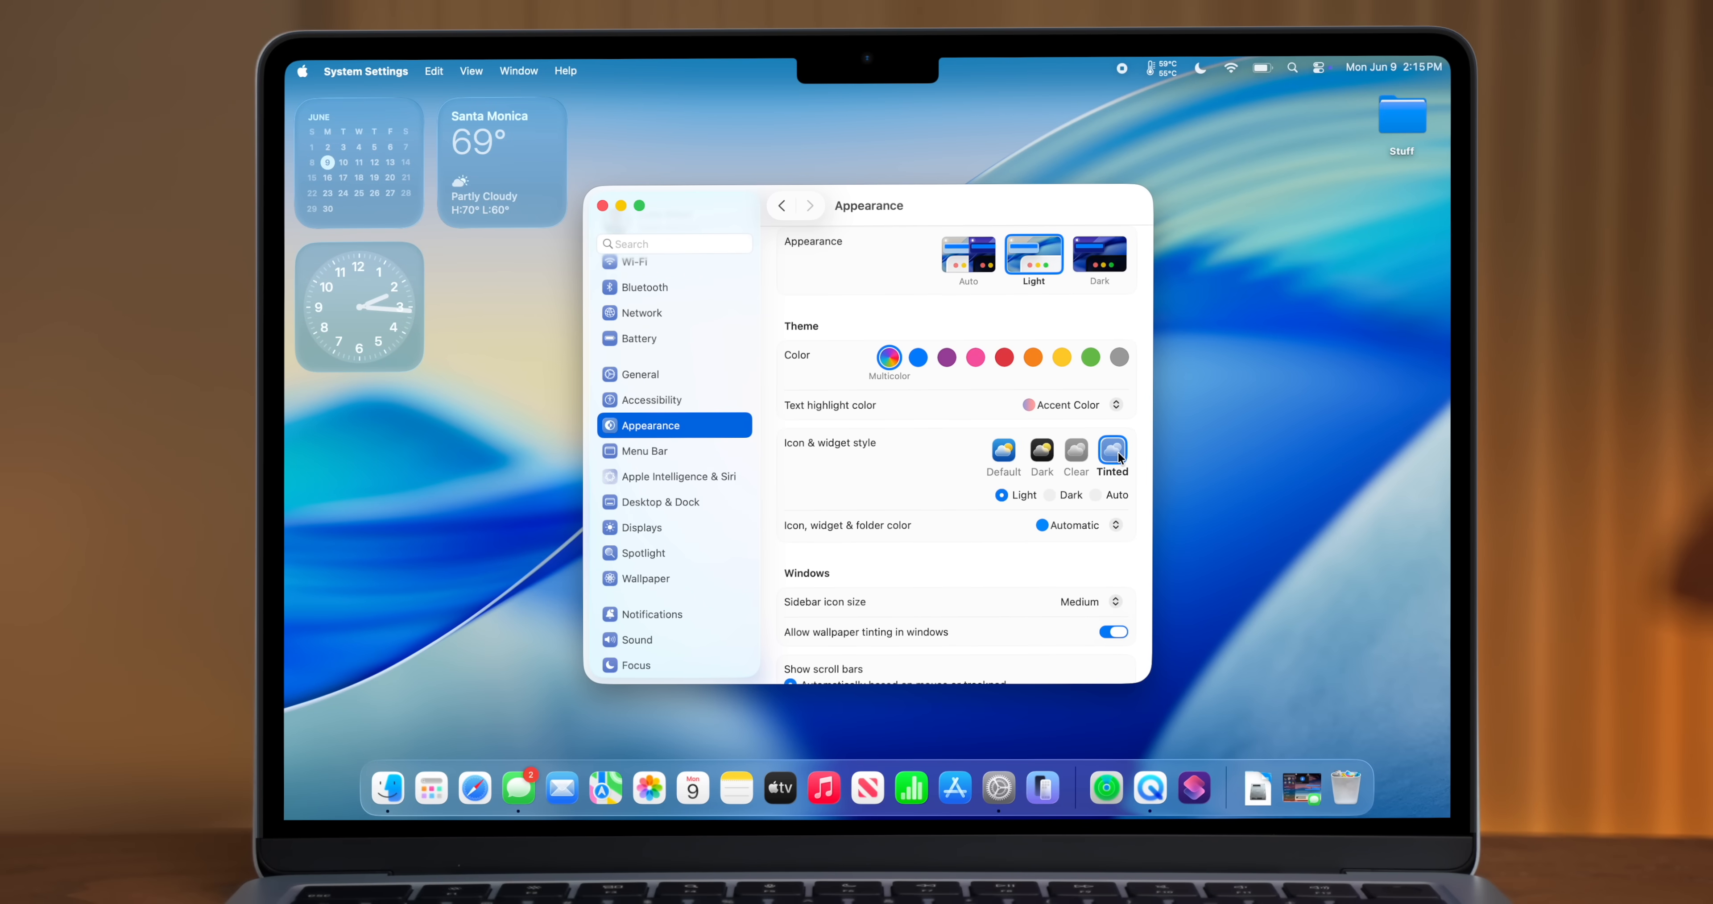
Try Blue, Purple, Pink, Orange and Yellow accent tints, ending on Green.
left_click(917, 357)
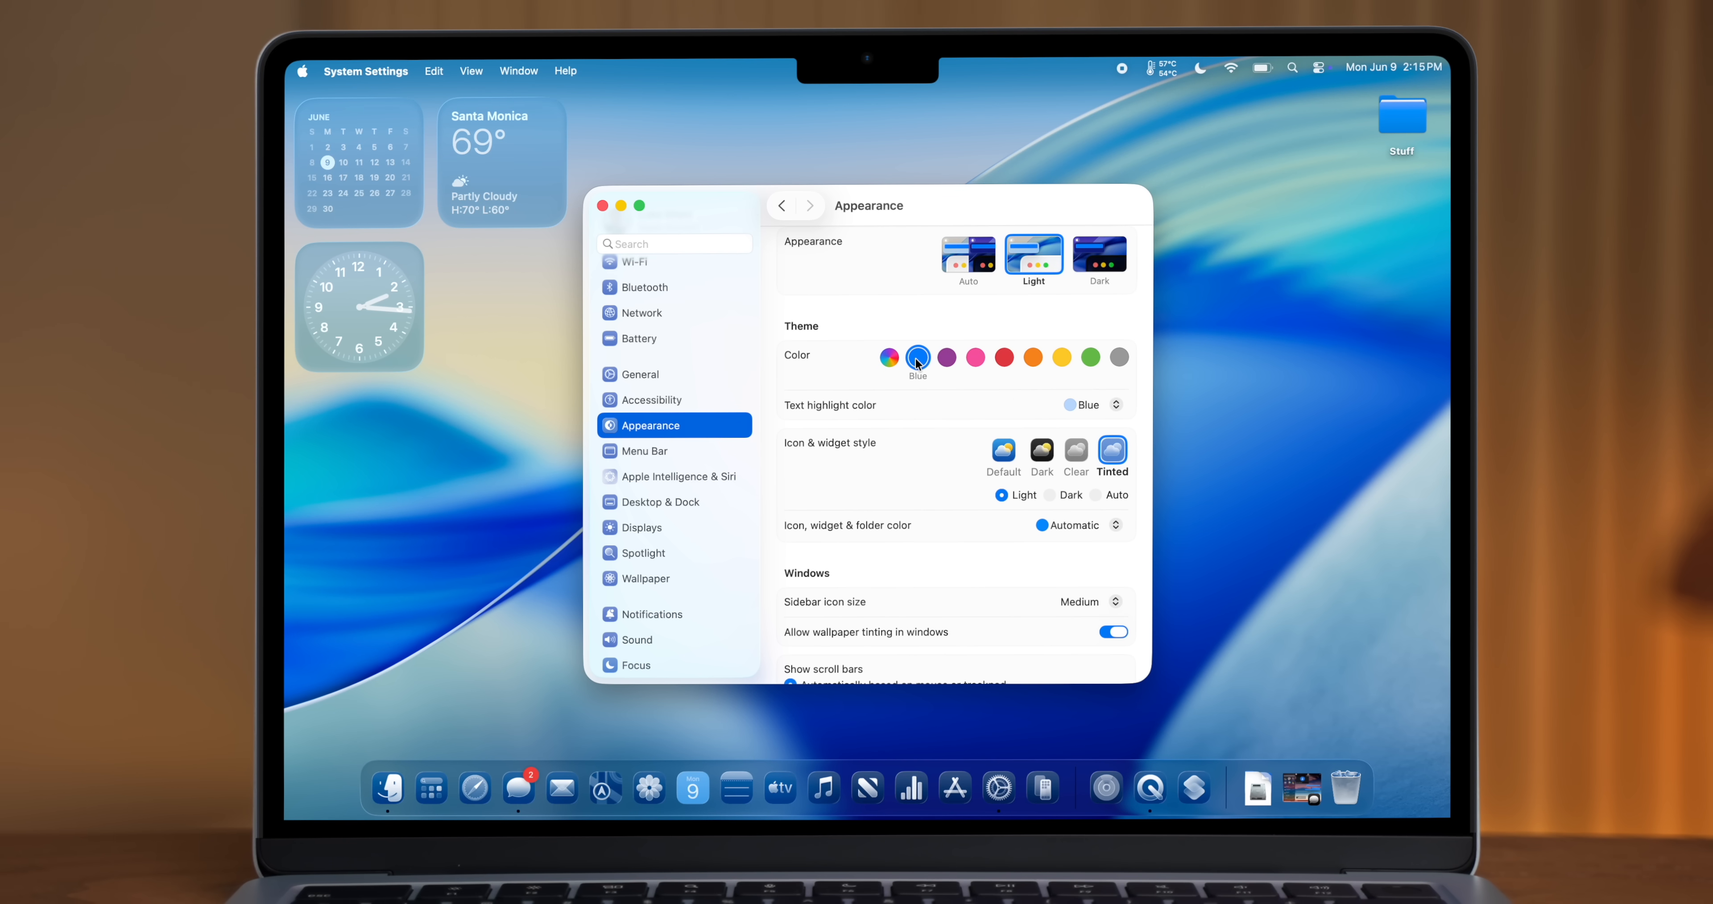
left_click(947, 358)
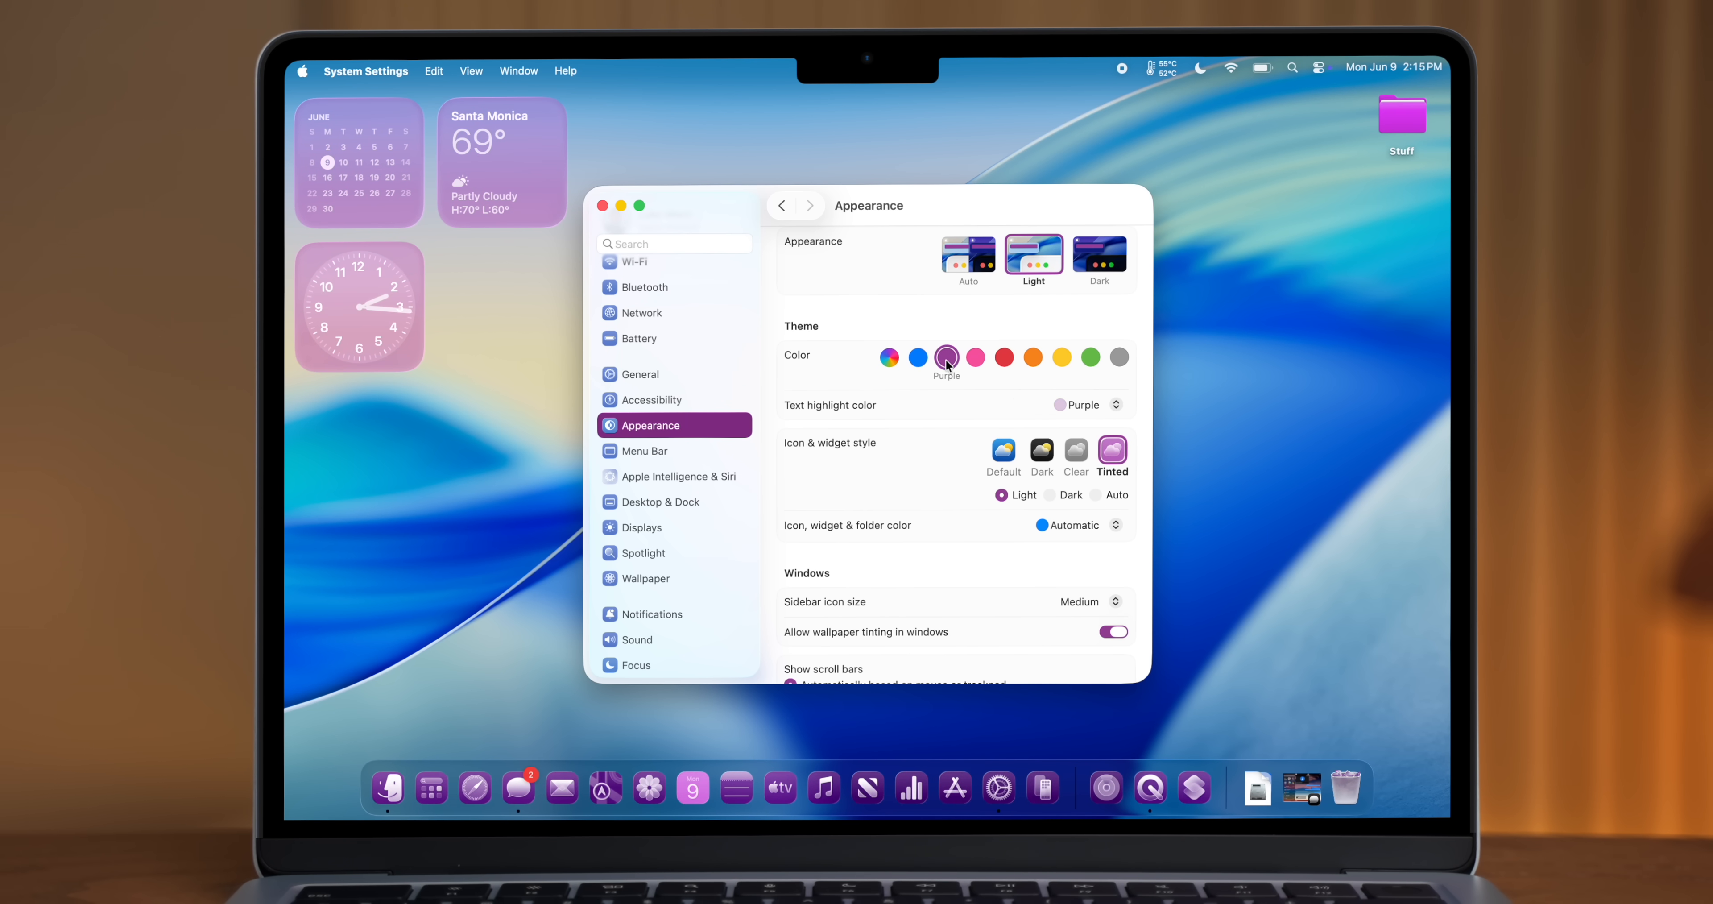
left_click(975, 358)
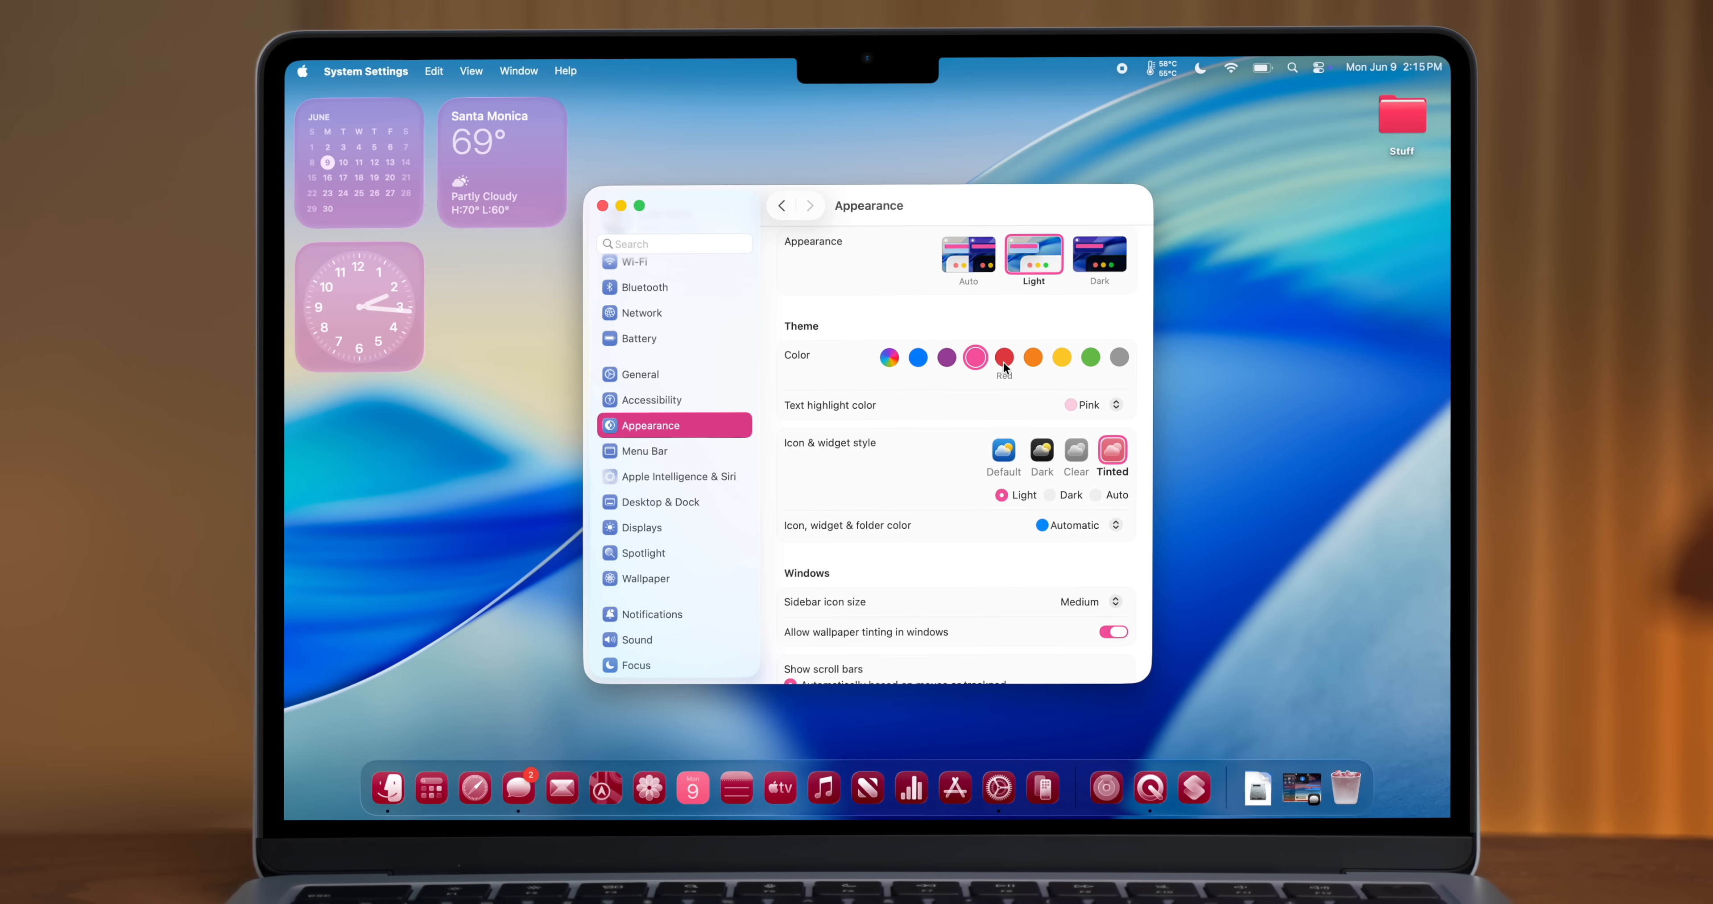
left_click(1033, 357)
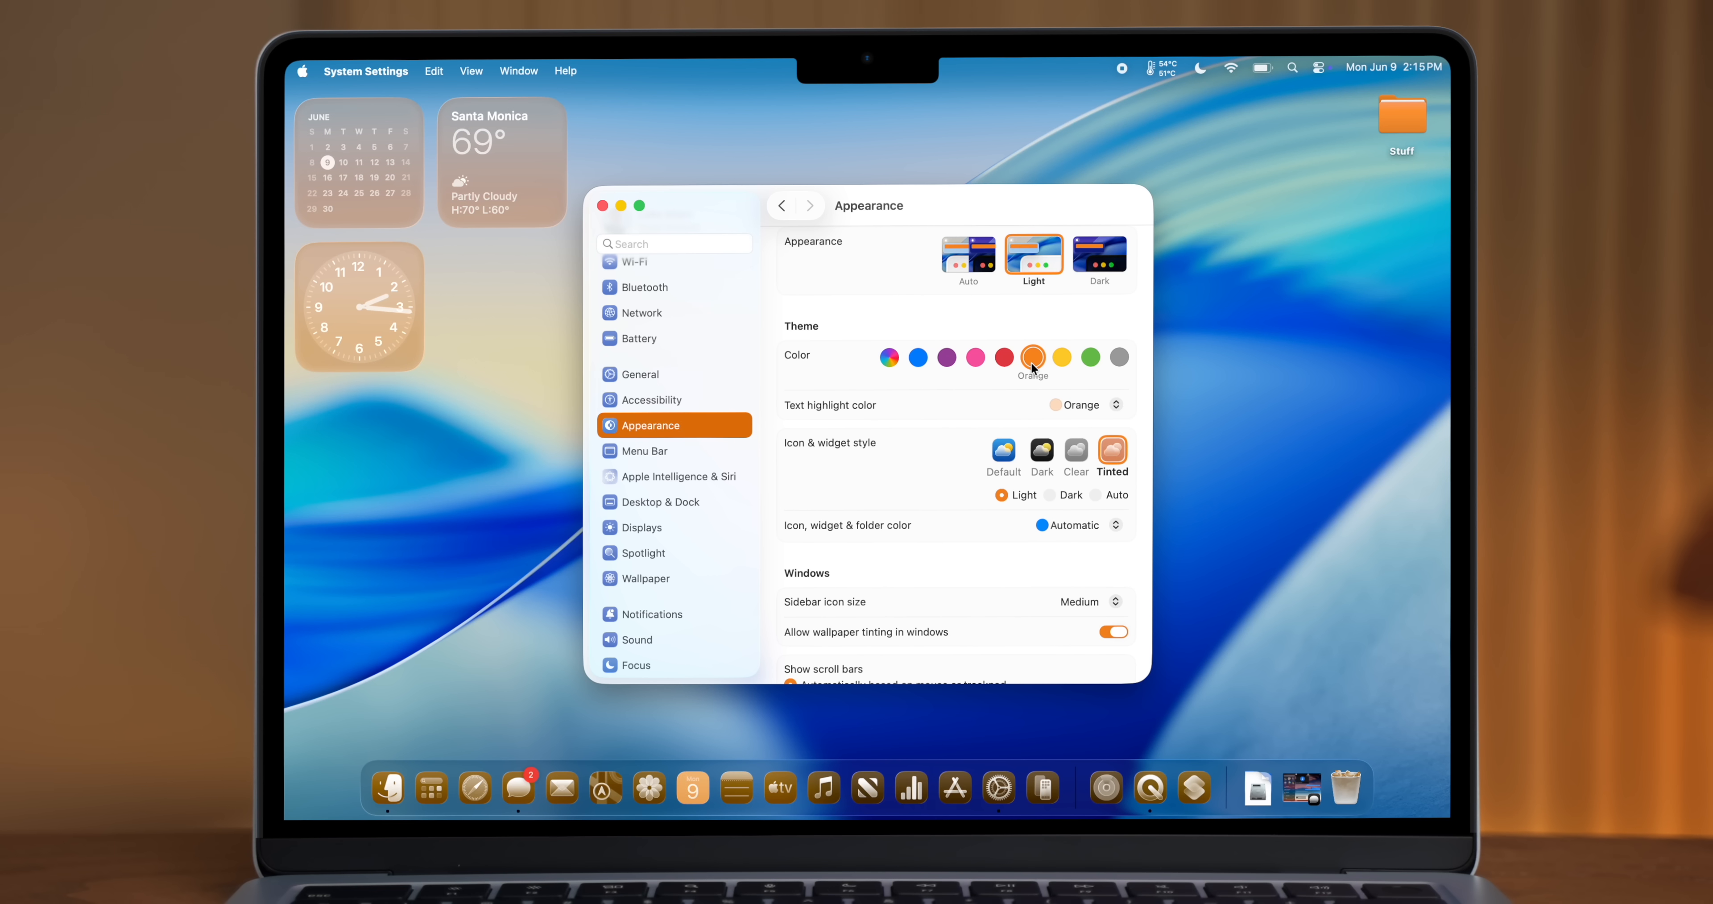
left_click(1062, 357)
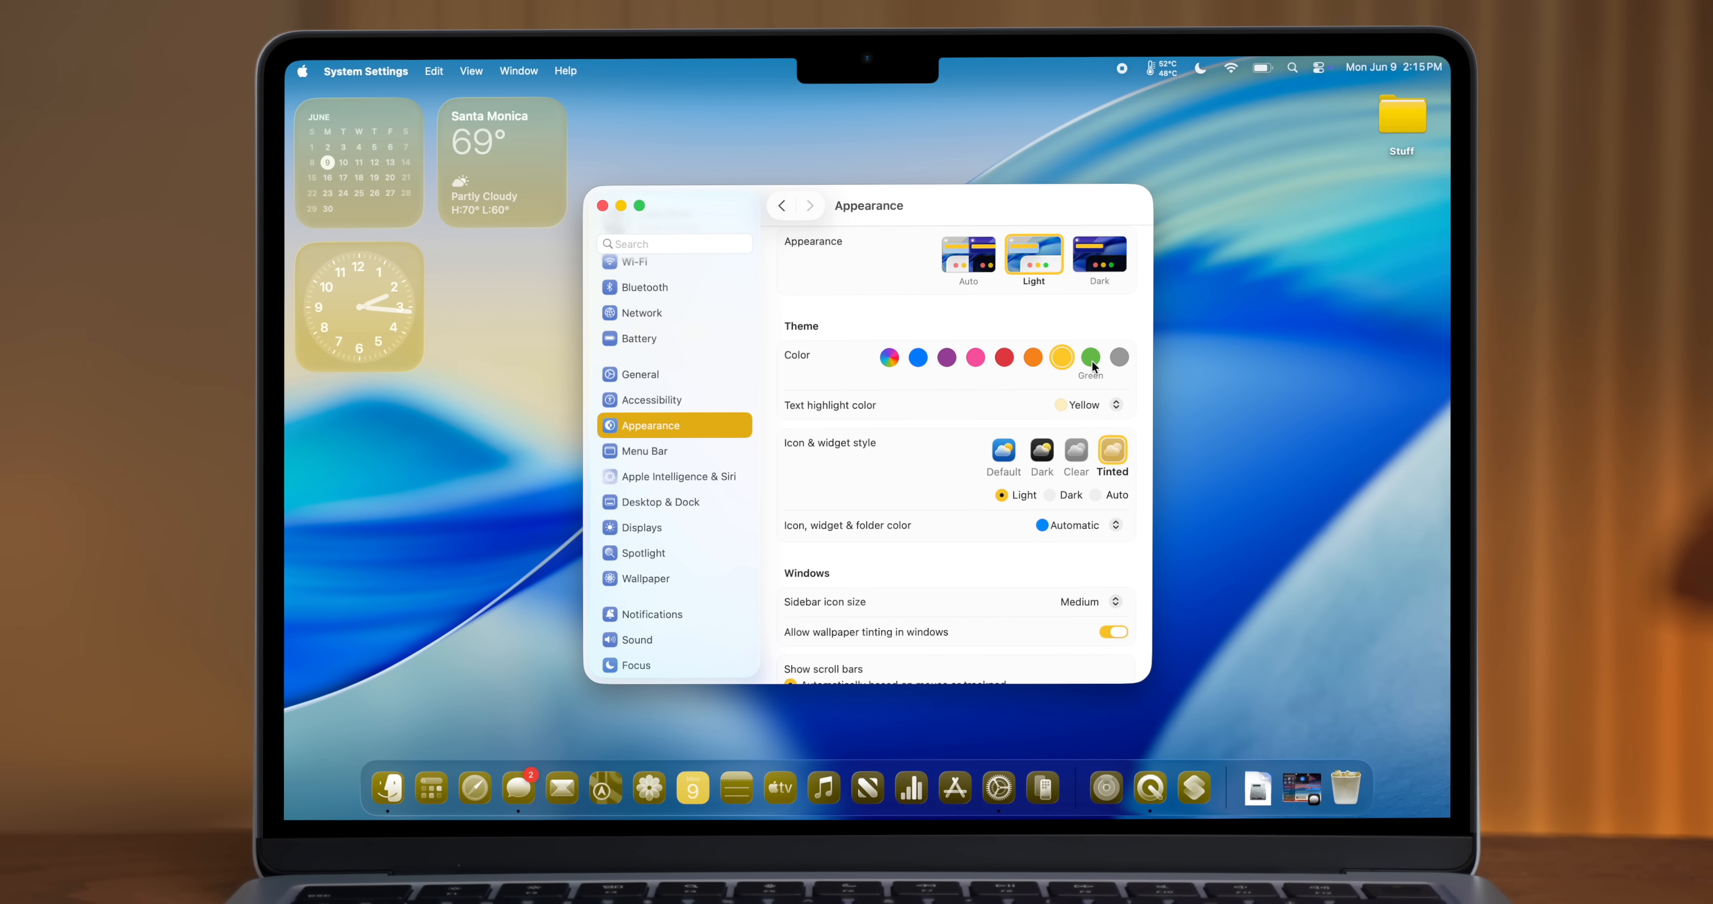
left_click(1090, 358)
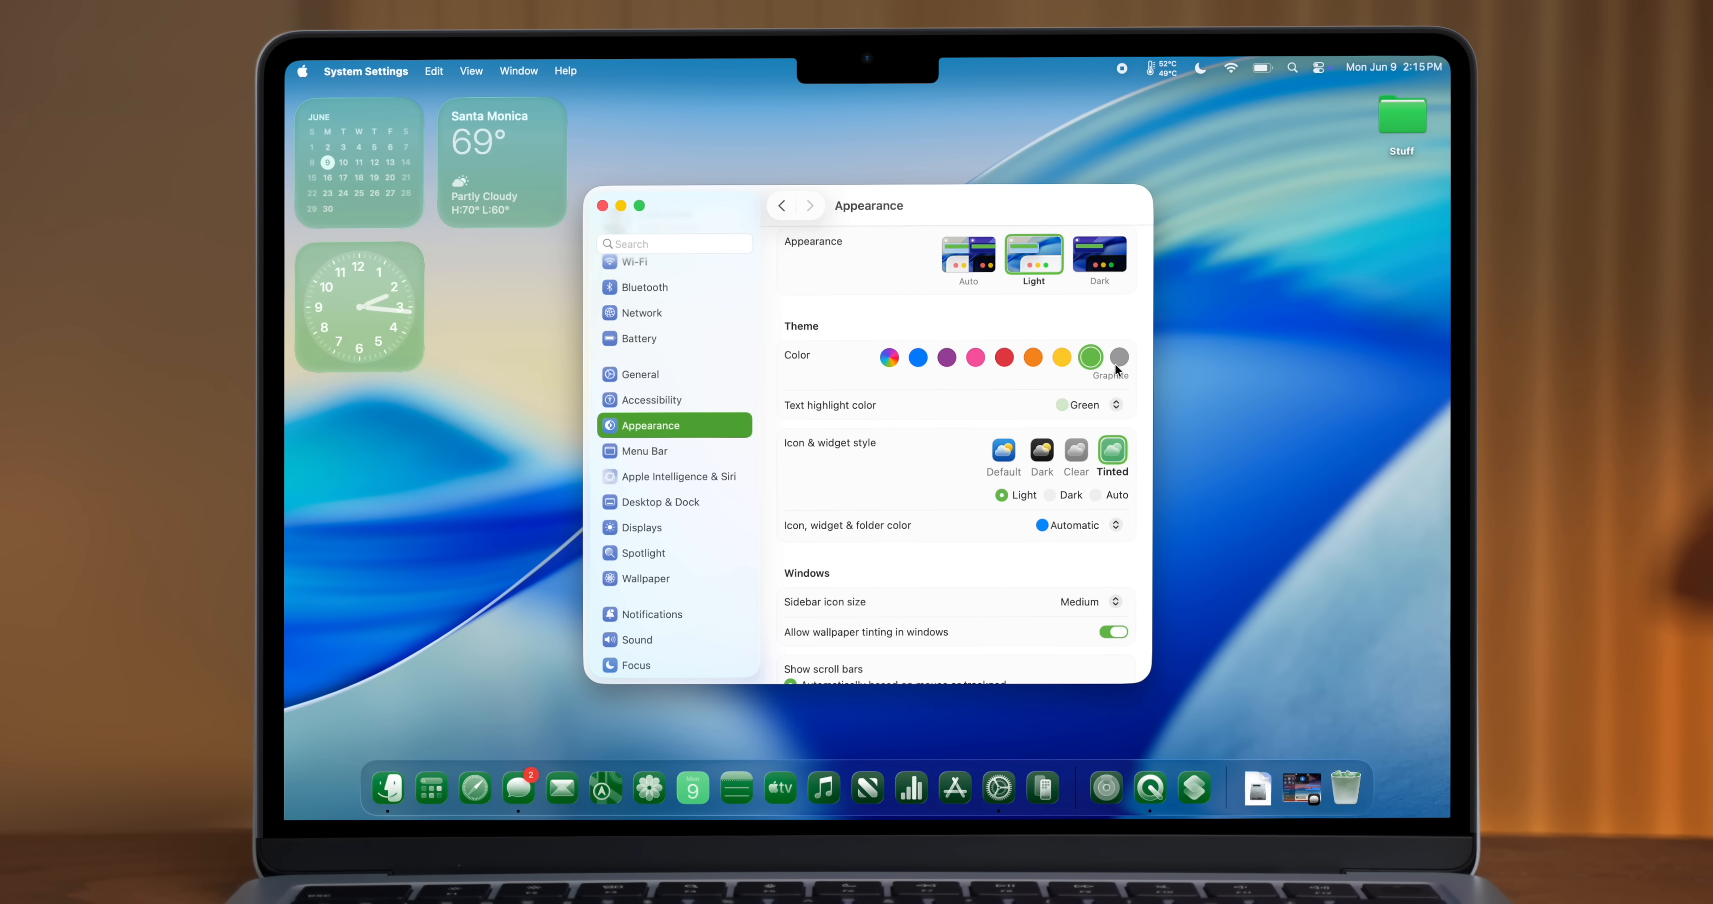